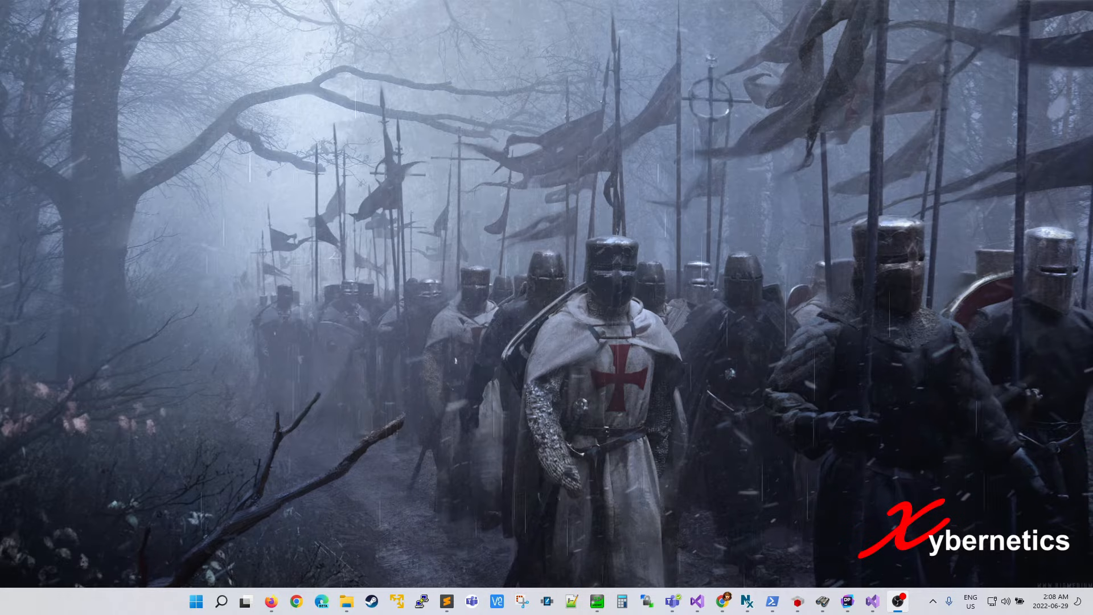
pyautogui.moveTo(857, 593)
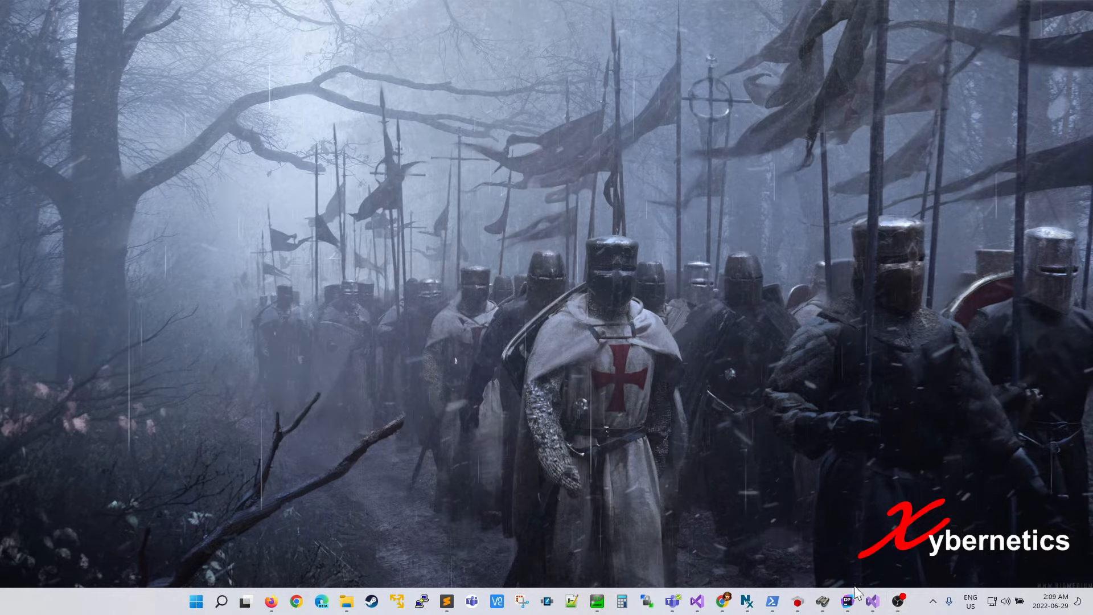
# Step: Check Visual Studio's About info (Community 2022, 17.1.0), then dismiss the solution's context menu
pyautogui.click(872, 601)
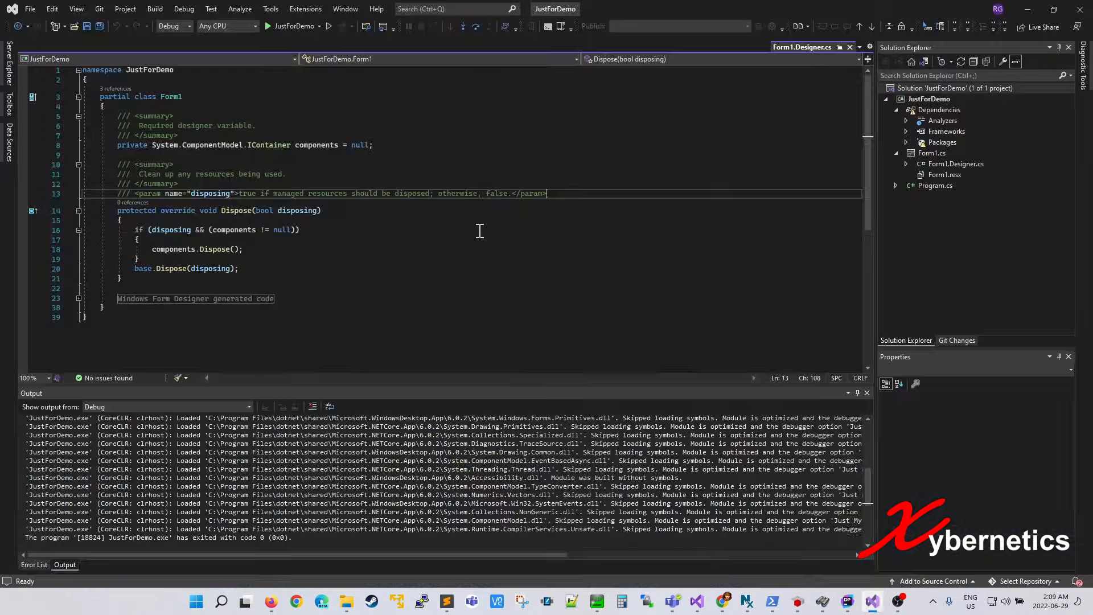
pyautogui.click(375, 9)
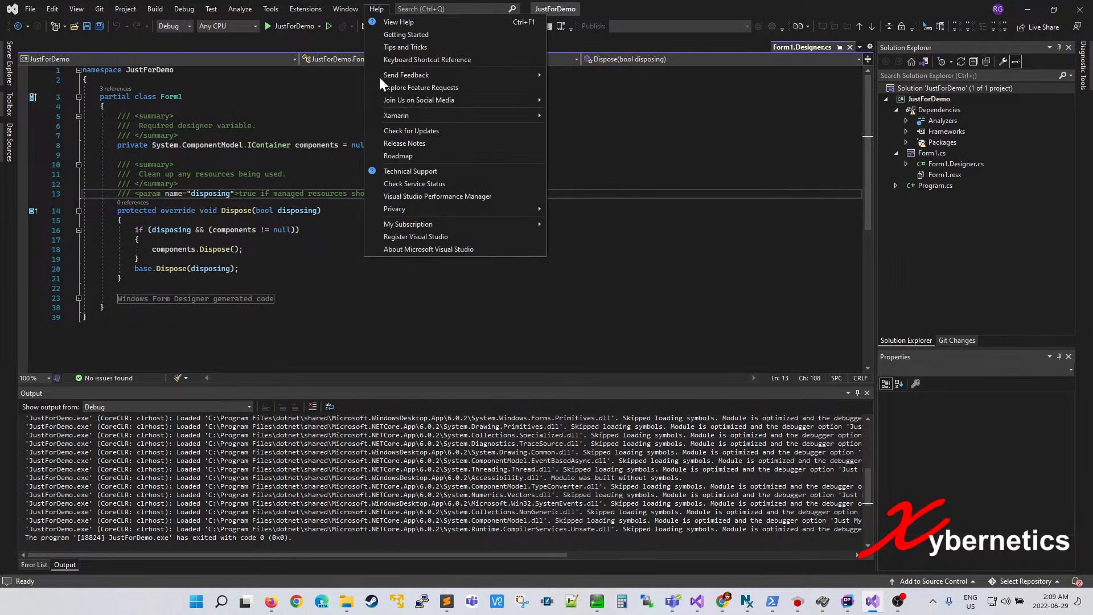
pyautogui.click(429, 248)
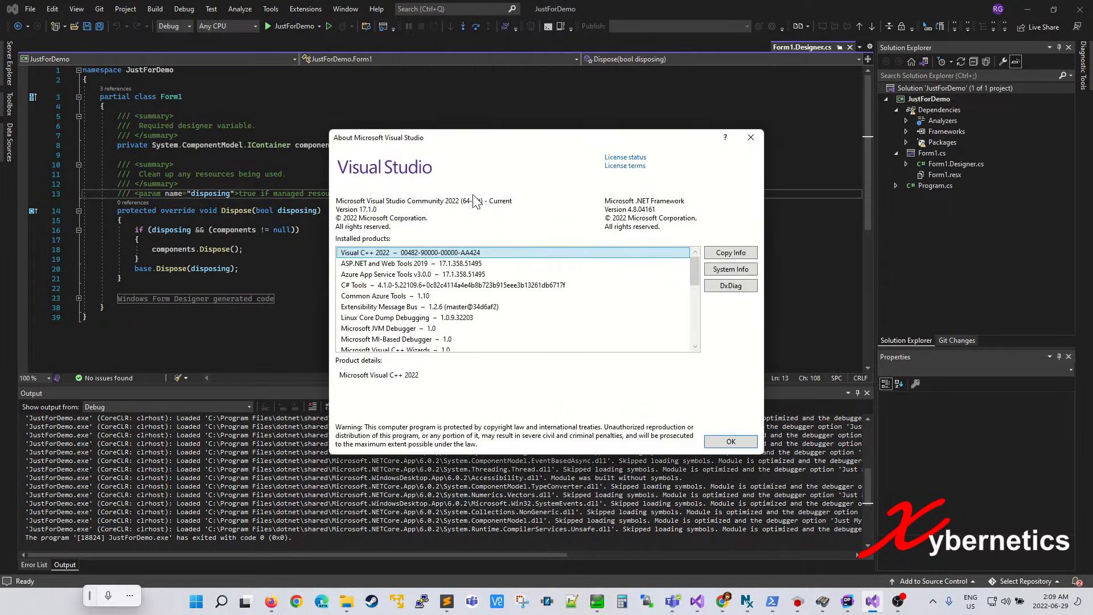
pyautogui.click(730, 441)
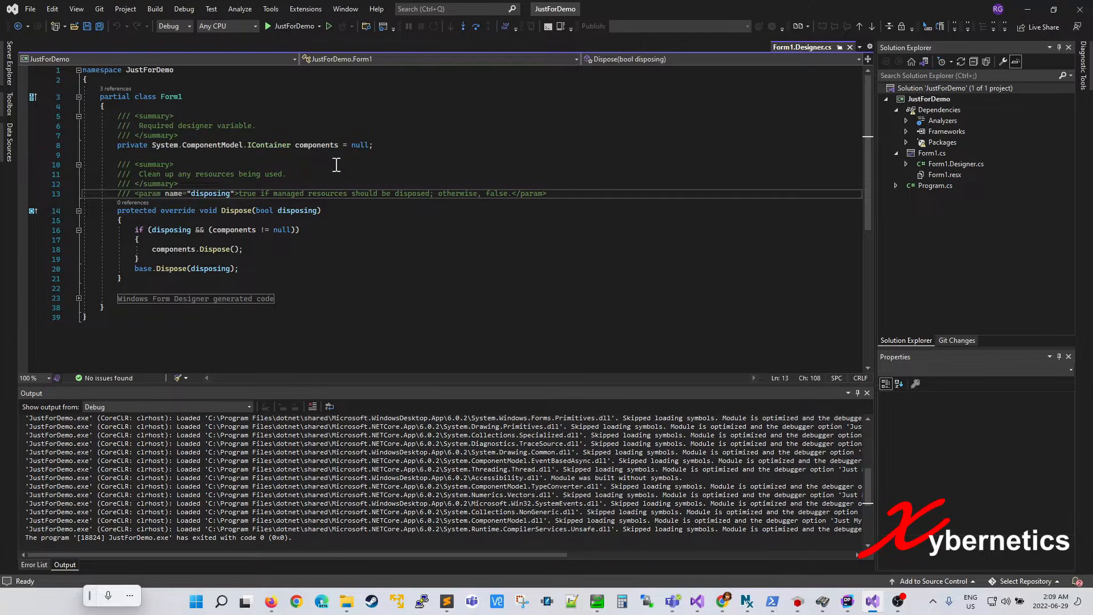
pyautogui.rightClick(928, 88)
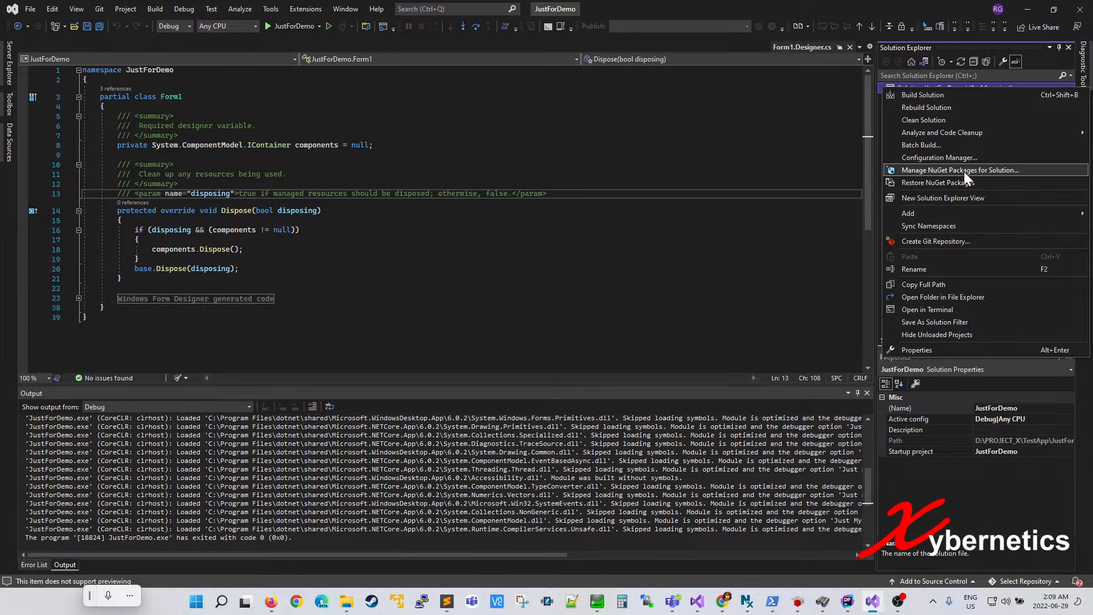
pyautogui.click(960, 169)
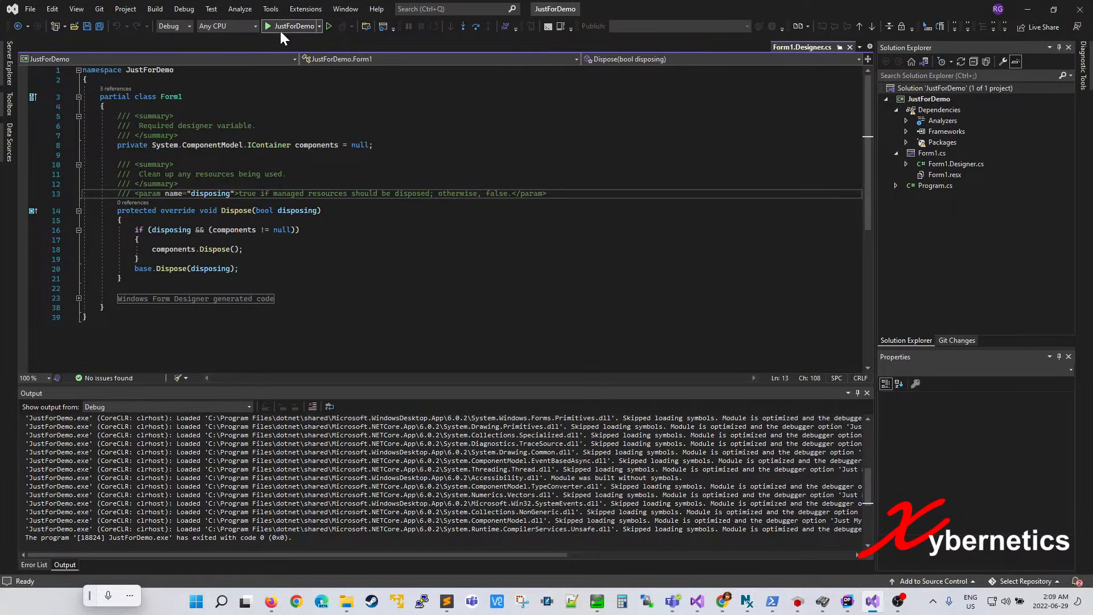
# Step: From the code editor, open the JustForDemo folder showing bin, obj and source files
pyautogui.click(291, 25)
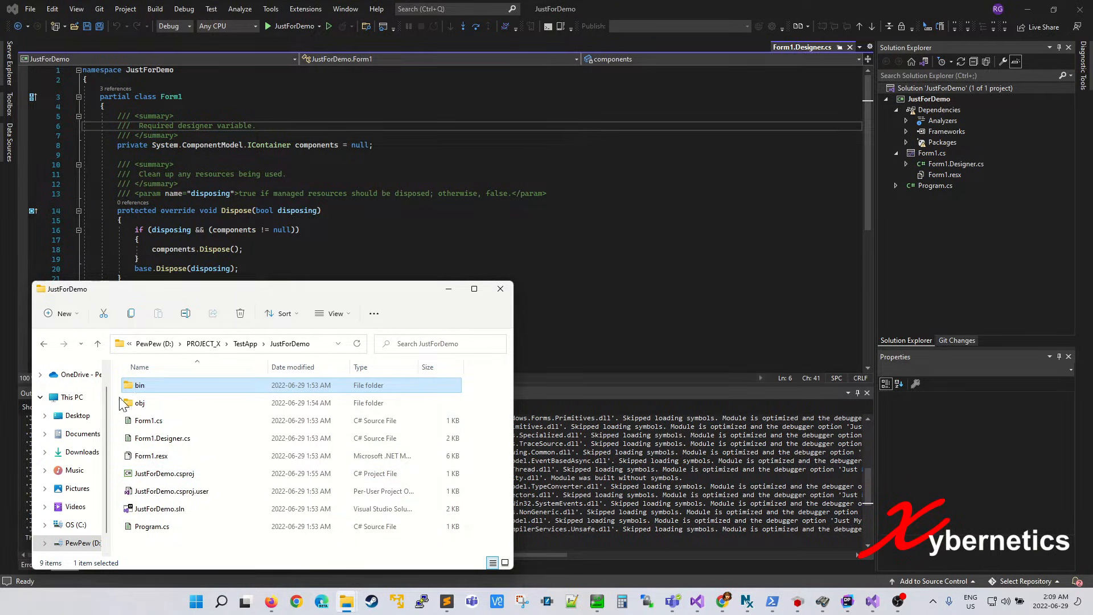
# Step: Browse into bin\Debug\net6.0-windows and select Newtonsoft.Json.dll
pyautogui.doubleClick(140, 385)
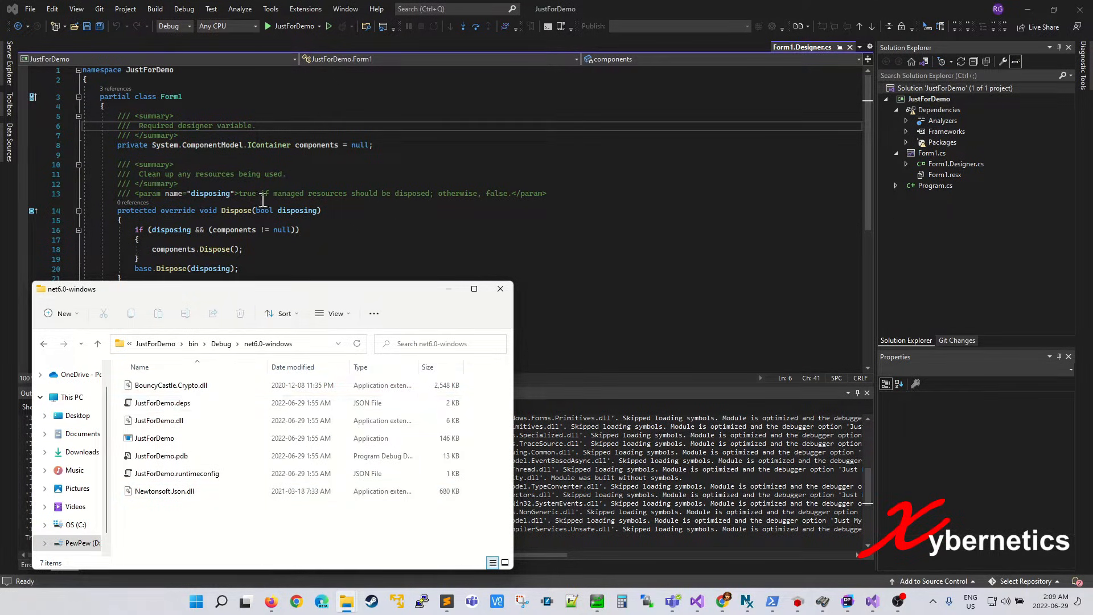
pyautogui.click(161, 456)
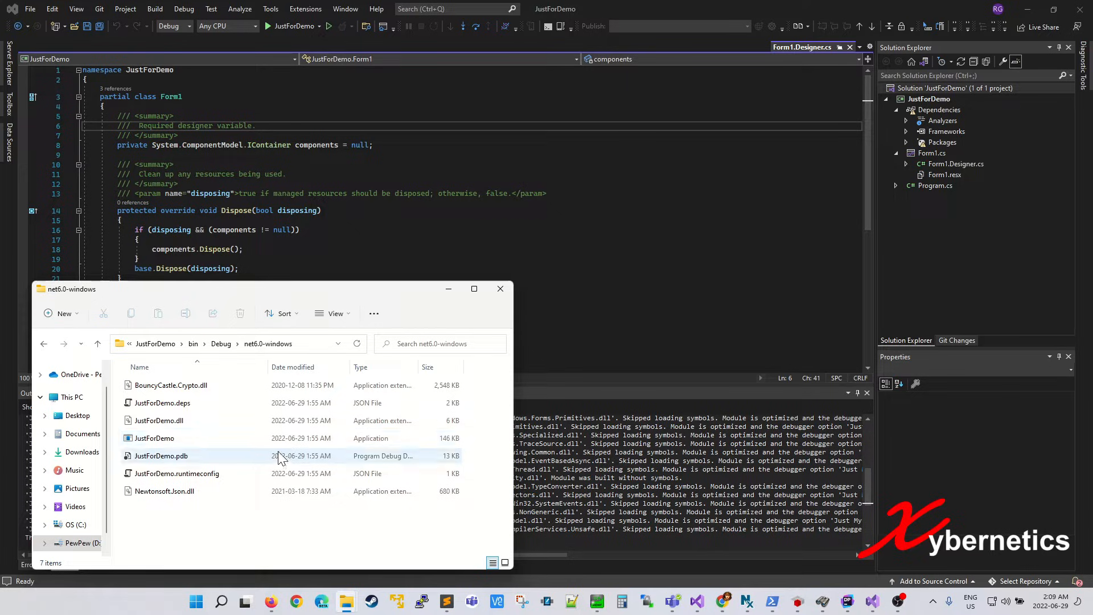
pyautogui.doubleClick(153, 438)
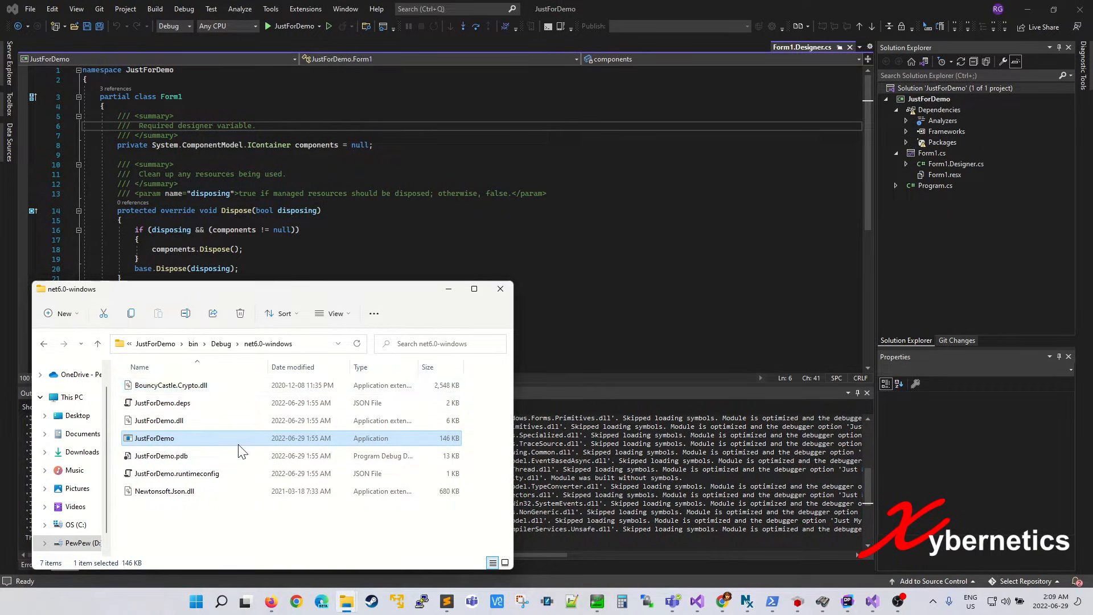
pyautogui.click(164, 491)
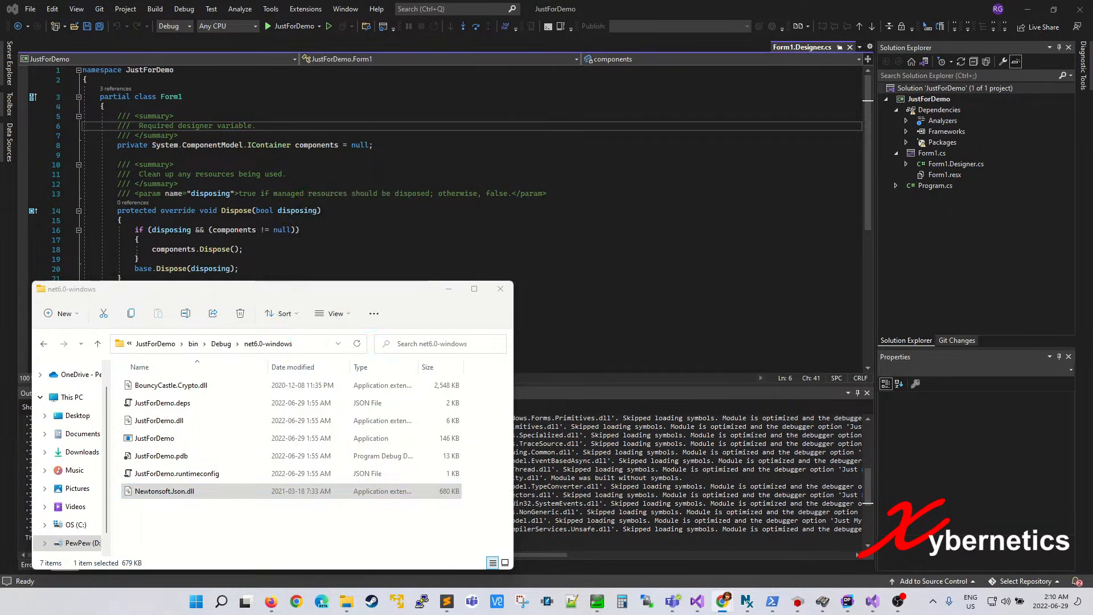
# Step: Search Google for dotpeek, visit the JetBrains dotPeek page, then close Chrome
pyautogui.click(295, 601)
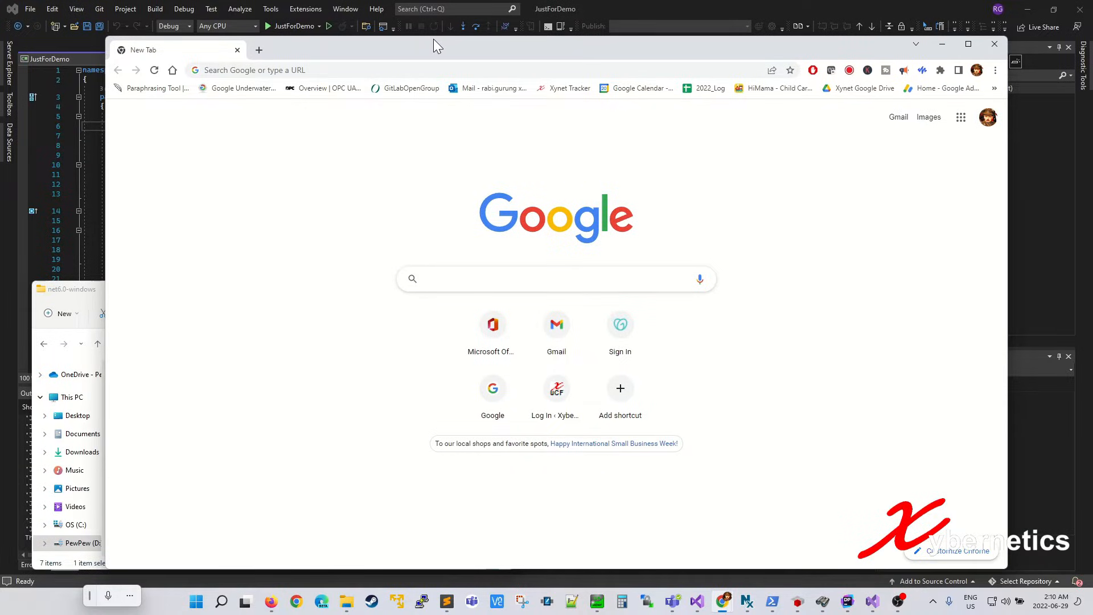
pyautogui.write('dotpee')
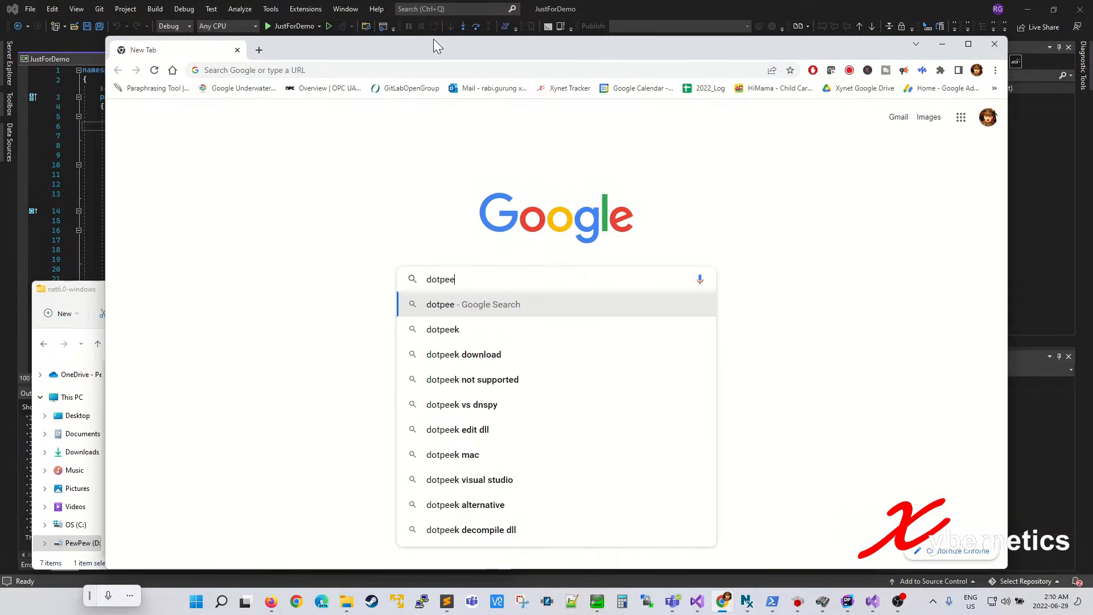
pyautogui.click(442, 328)
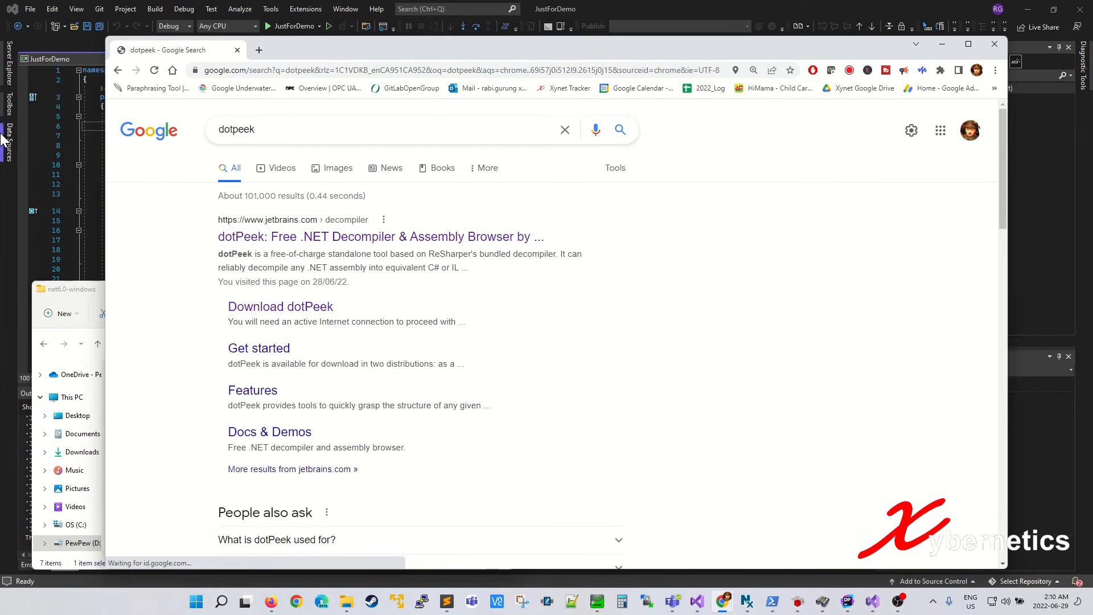
pyautogui.click(379, 236)
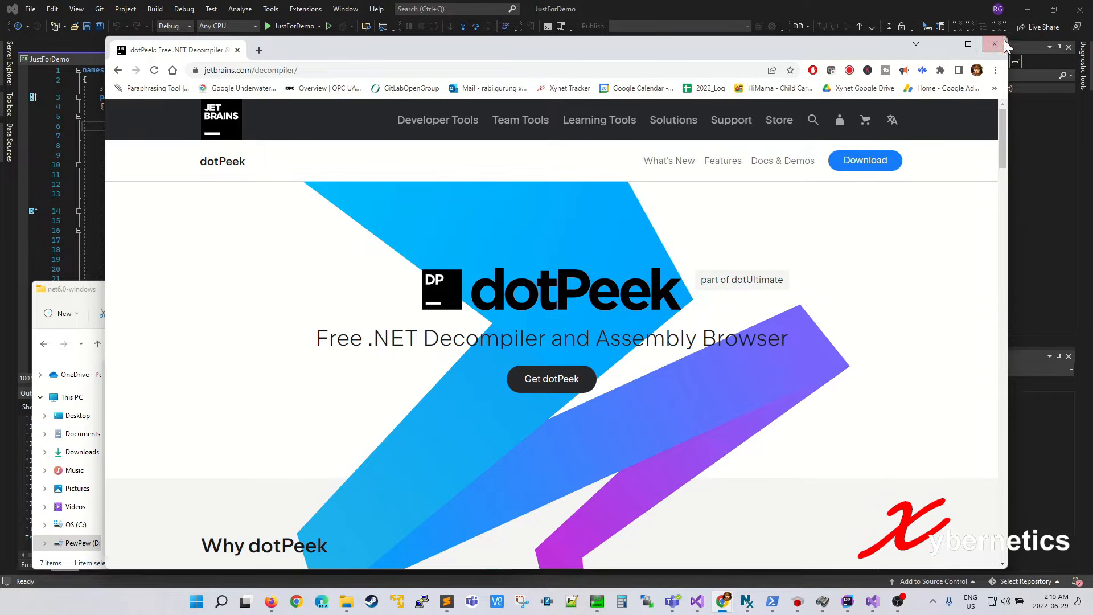
pyautogui.click(993, 44)
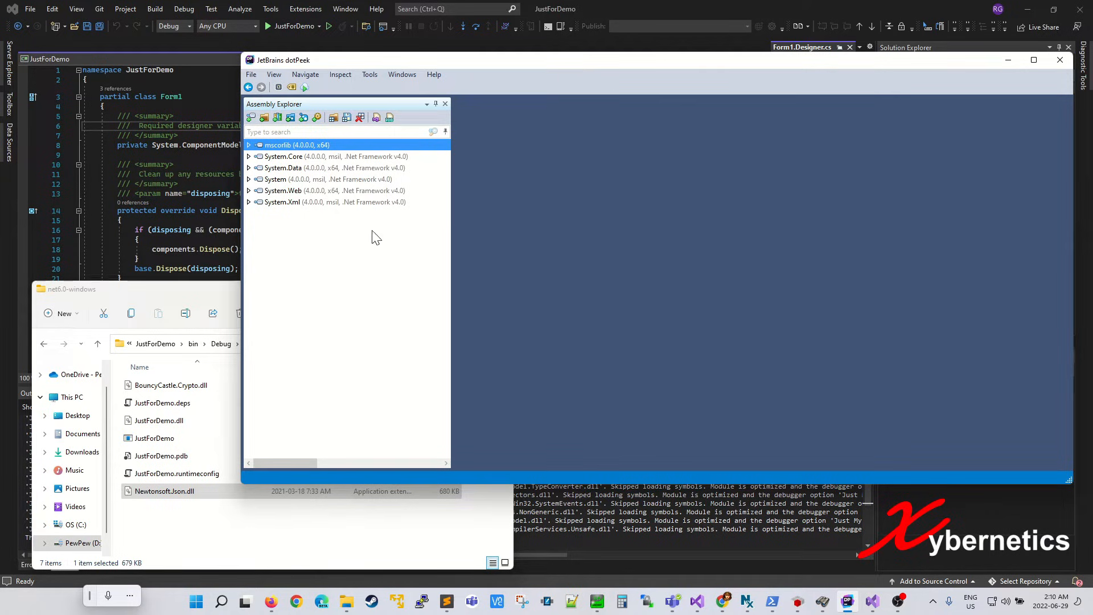
pyautogui.moveTo(478, 240)
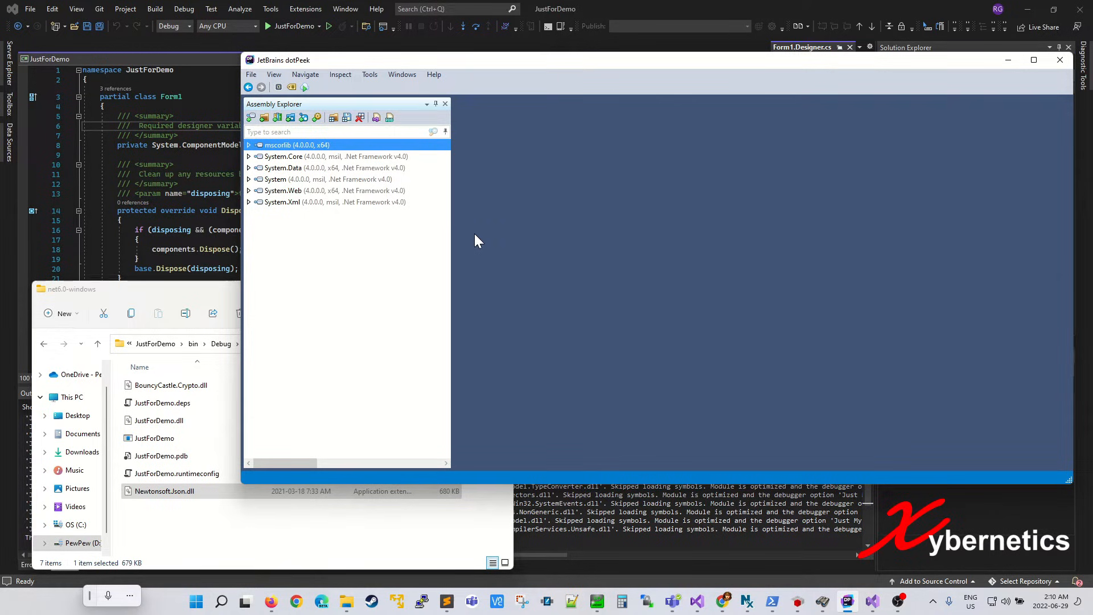
pyautogui.moveTo(435, 94)
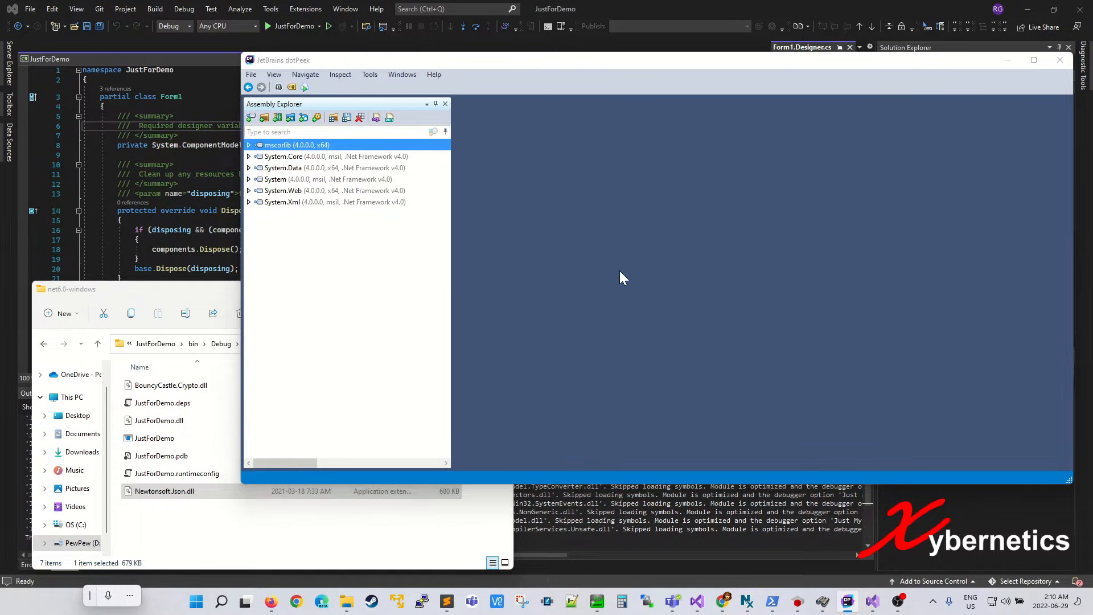
# Step: Confirm dotPeek version 2022.1.2 in the About dialog and close it
pyautogui.click(432, 74)
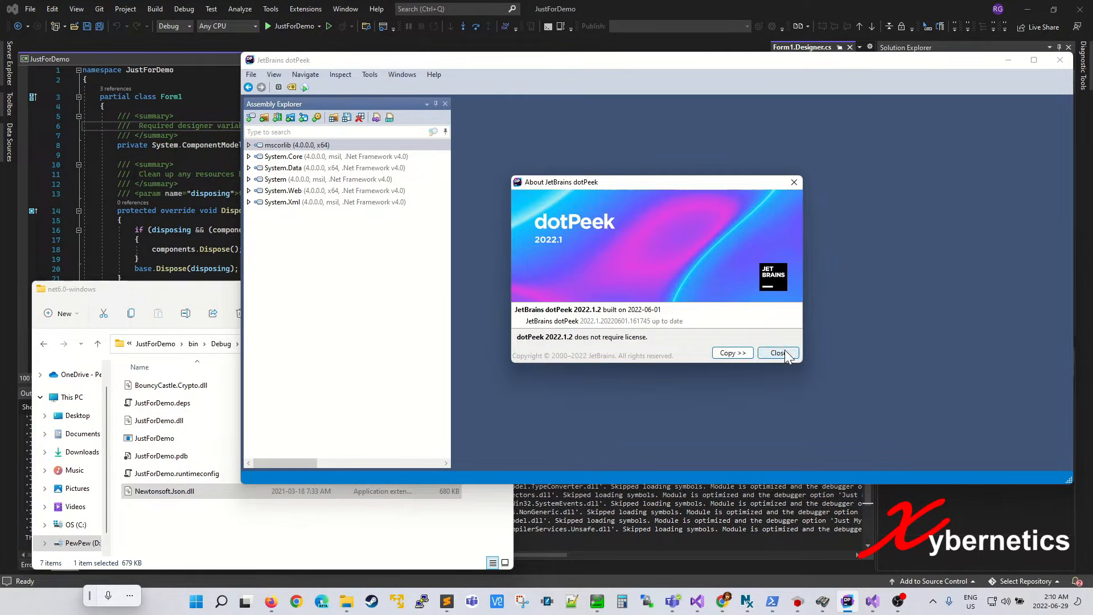
pyautogui.click(776, 353)
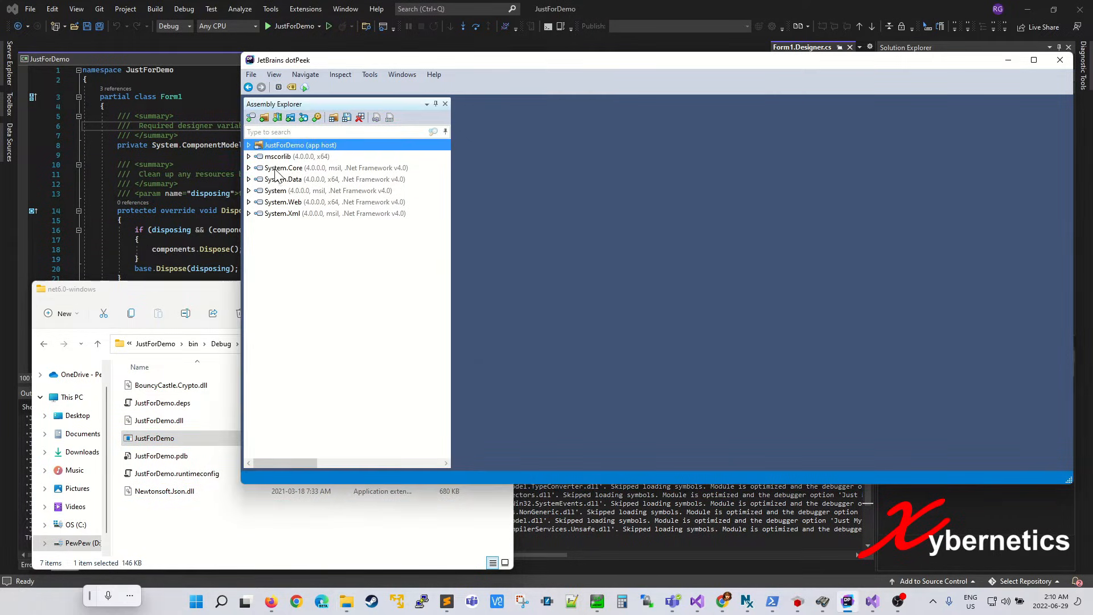
# Step: Expand the JustForDemo app host and its inner JustForDemo assembly in Assembly Explorer
pyautogui.click(249, 145)
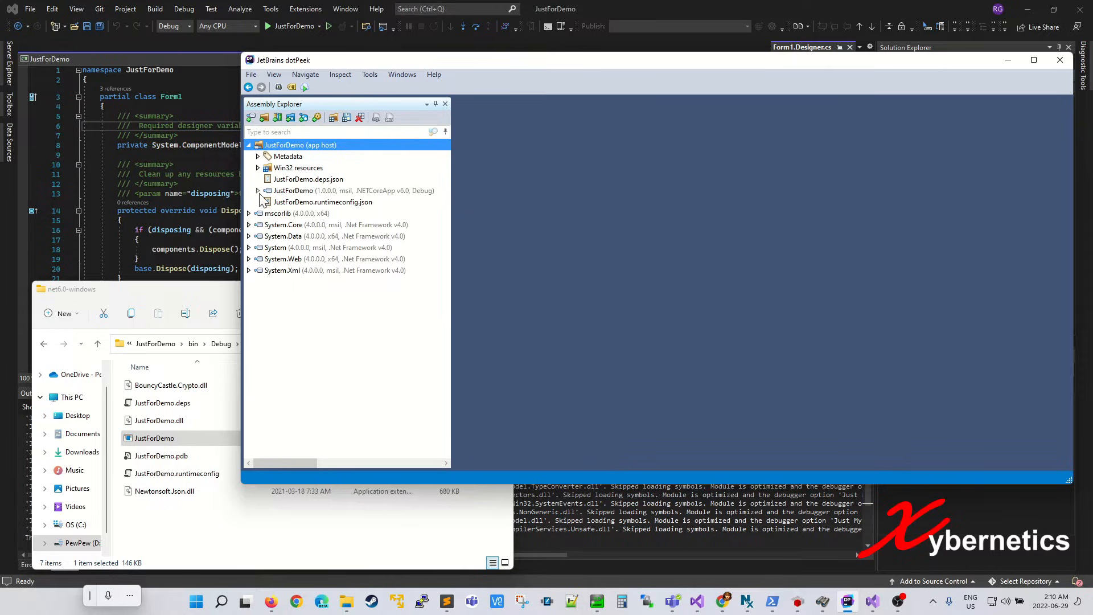
pyautogui.click(258, 190)
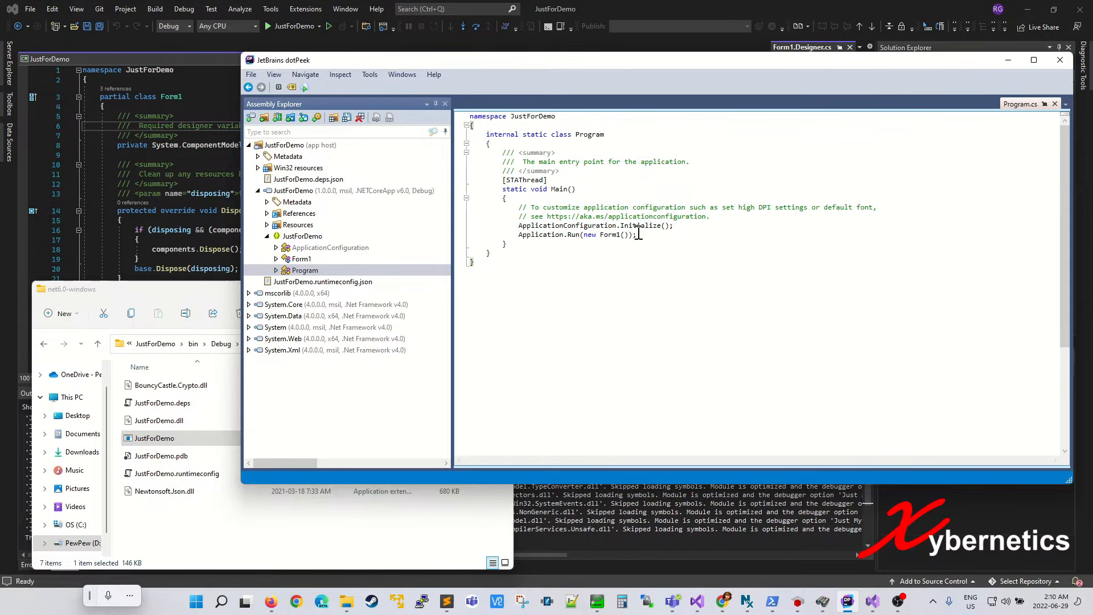
pyautogui.moveTo(253, 148)
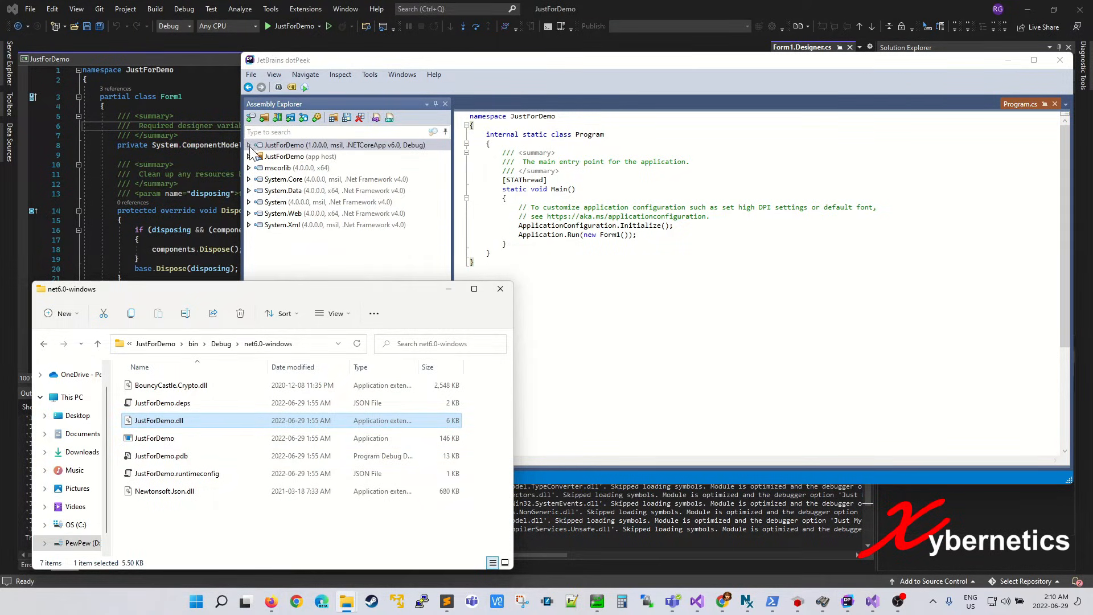
# Step: Expand JustForDemo.dll down to Program's Main method, then collapse the assembly tree
pyautogui.click(248, 145)
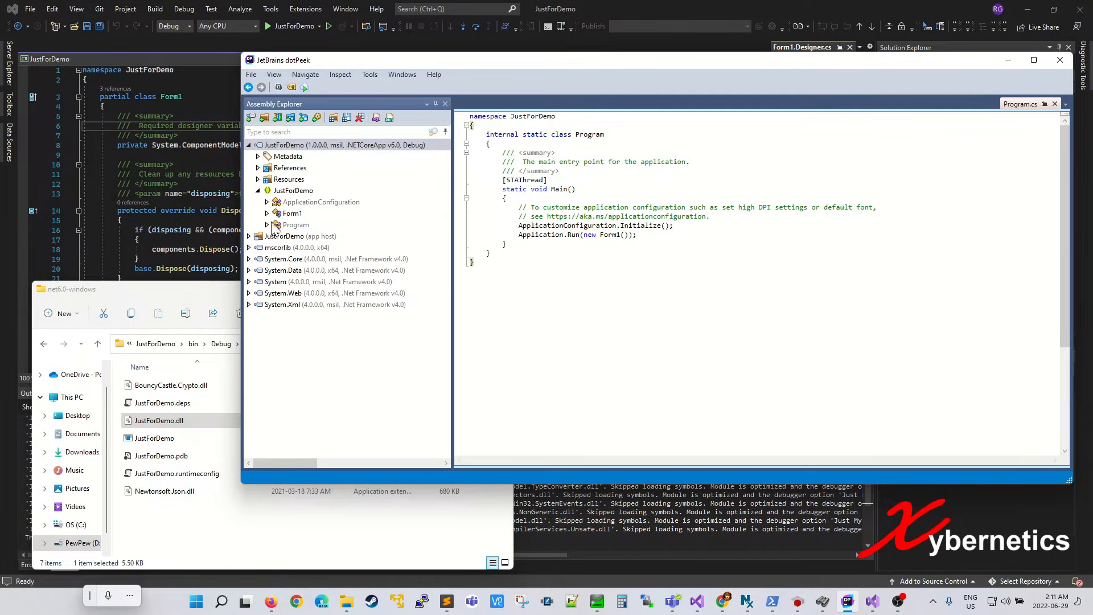
pyautogui.click(267, 224)
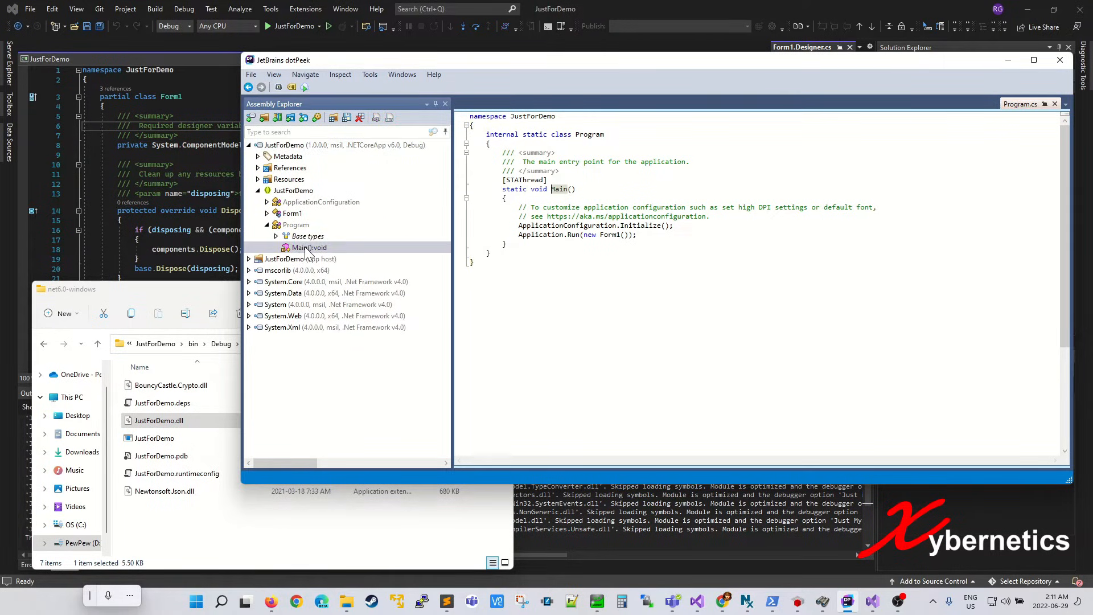
pyautogui.click(310, 248)
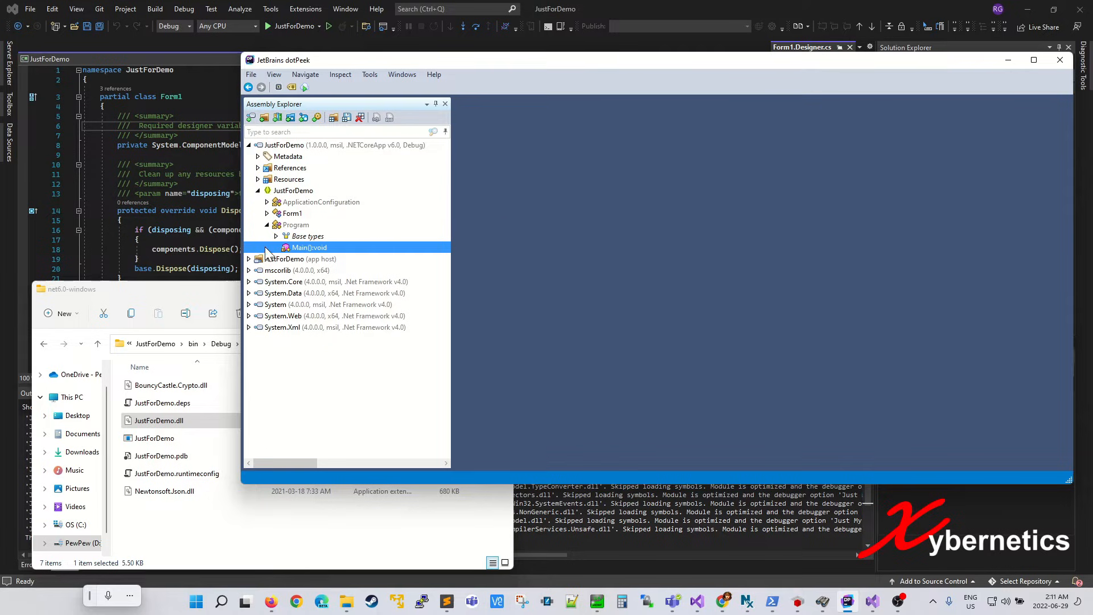
pyautogui.click(292, 212)
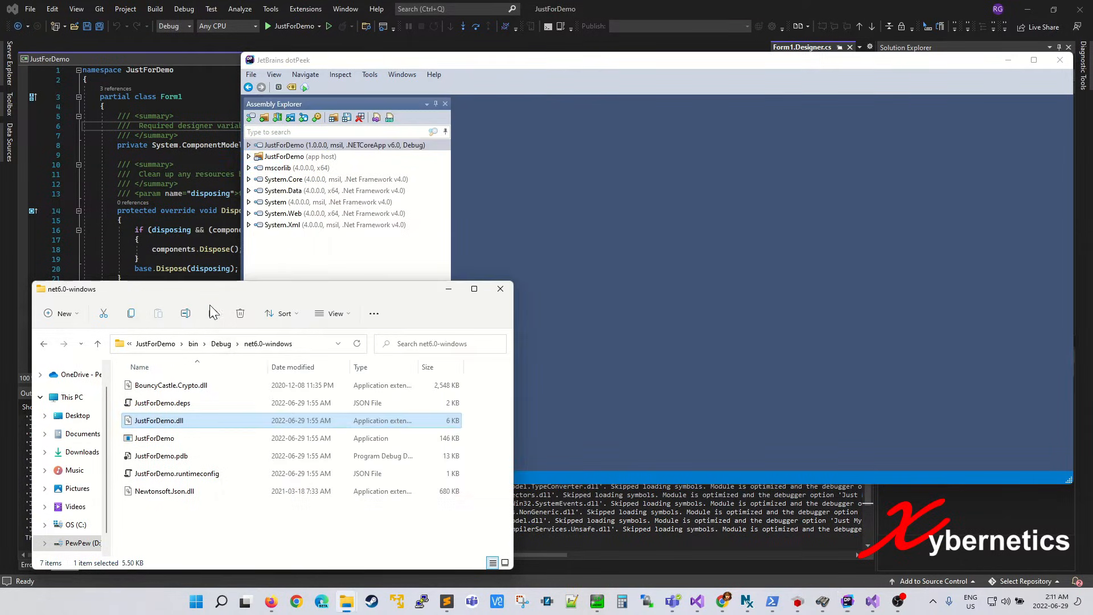
# Step: Load Newtonsoft.Json.dll and open the decompiled ExpandoObjectConverter class from Converters
pyautogui.click(164, 490)
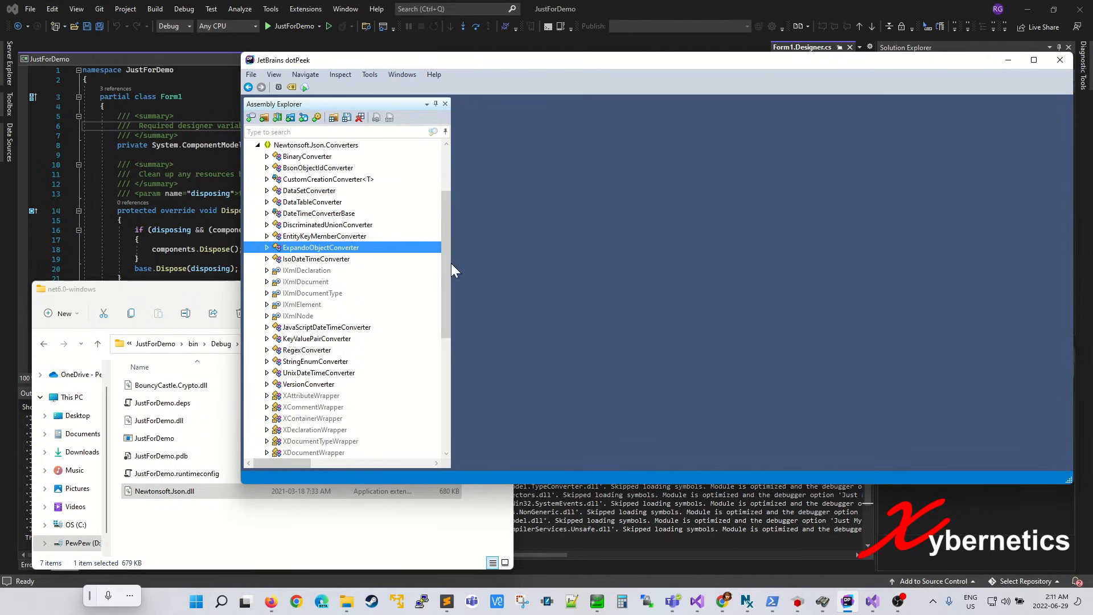
pyautogui.doubleClick(319, 248)
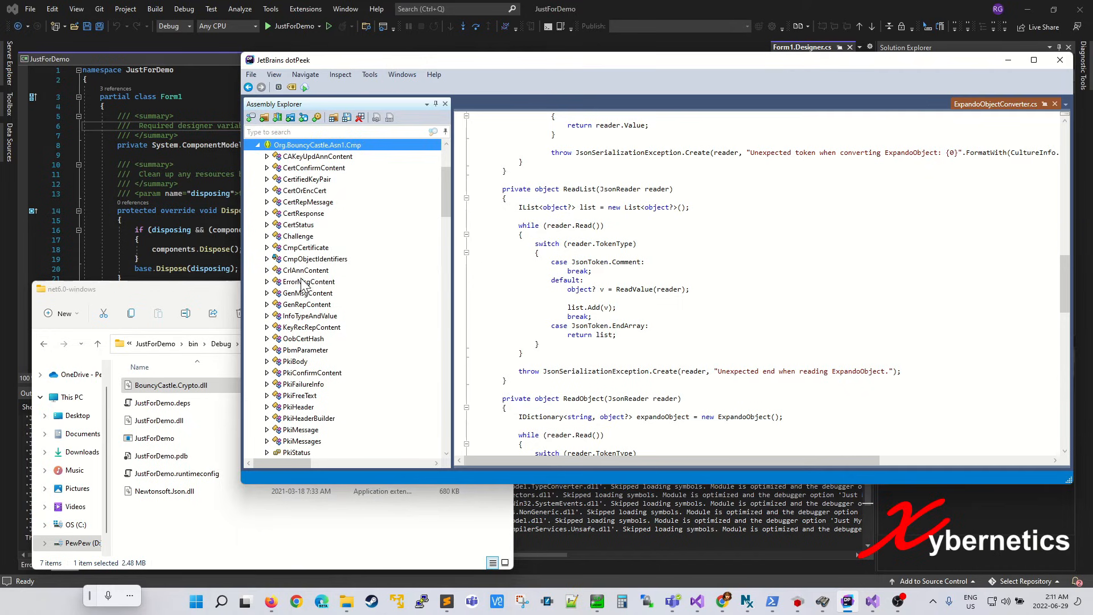
# Step: Open the ErrorMsgContent class, then collapse the BouncyCastle.Crypto and Newtonsoft.Json trees
pyautogui.click(308, 280)
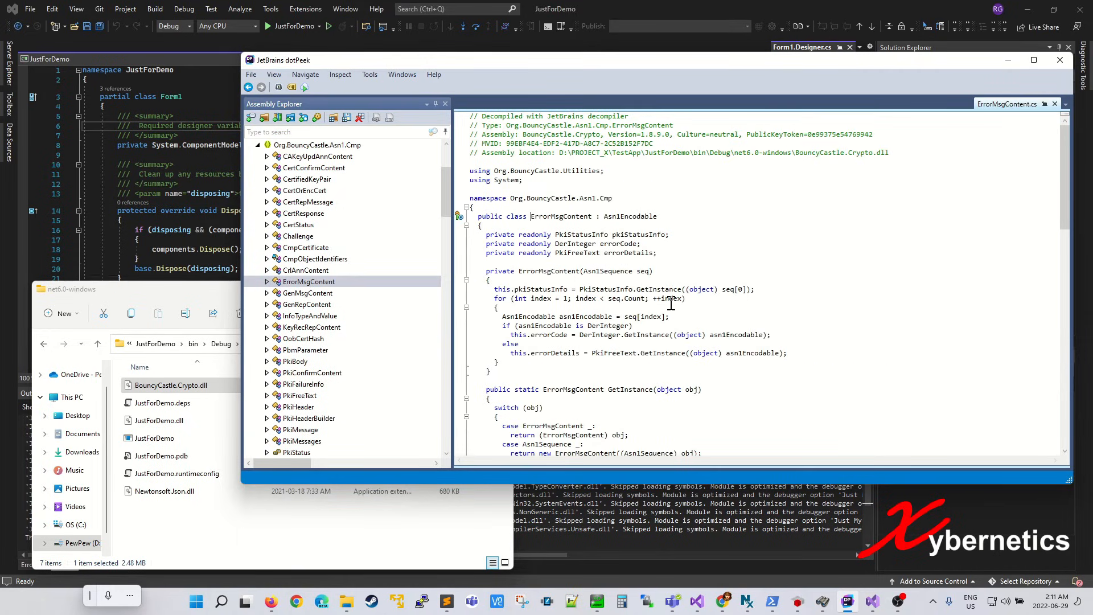
pyautogui.moveTo(789, 410)
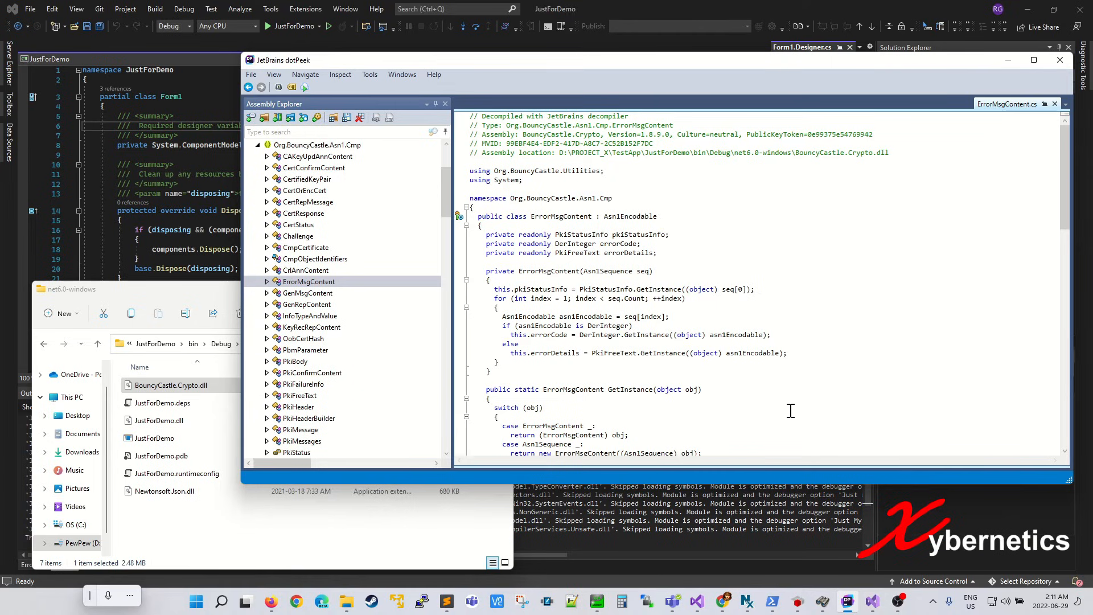
pyautogui.click(258, 145)
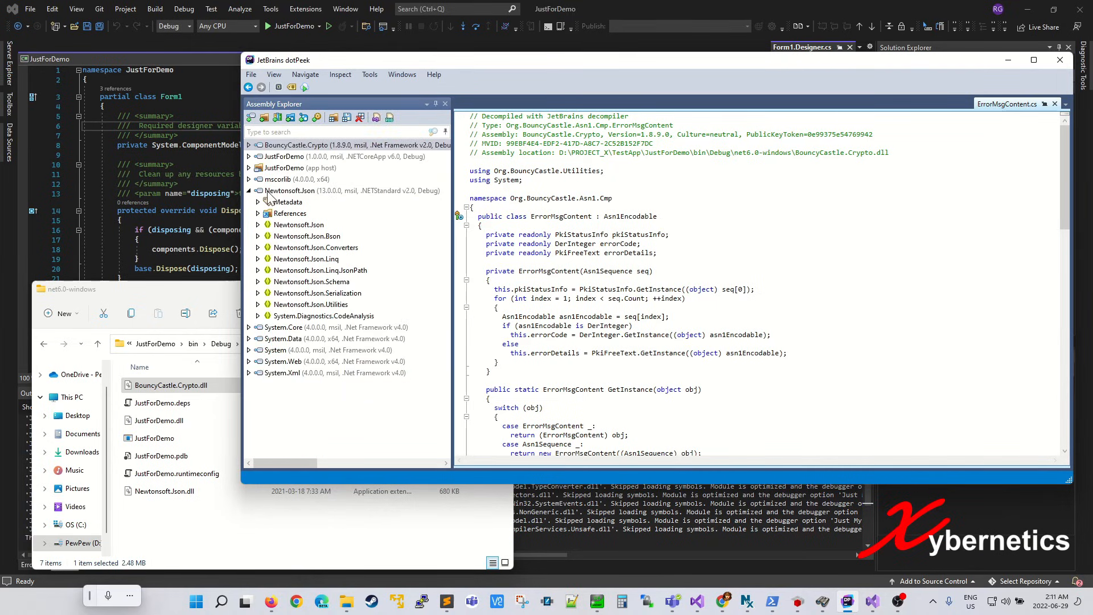
pyautogui.click(258, 190)
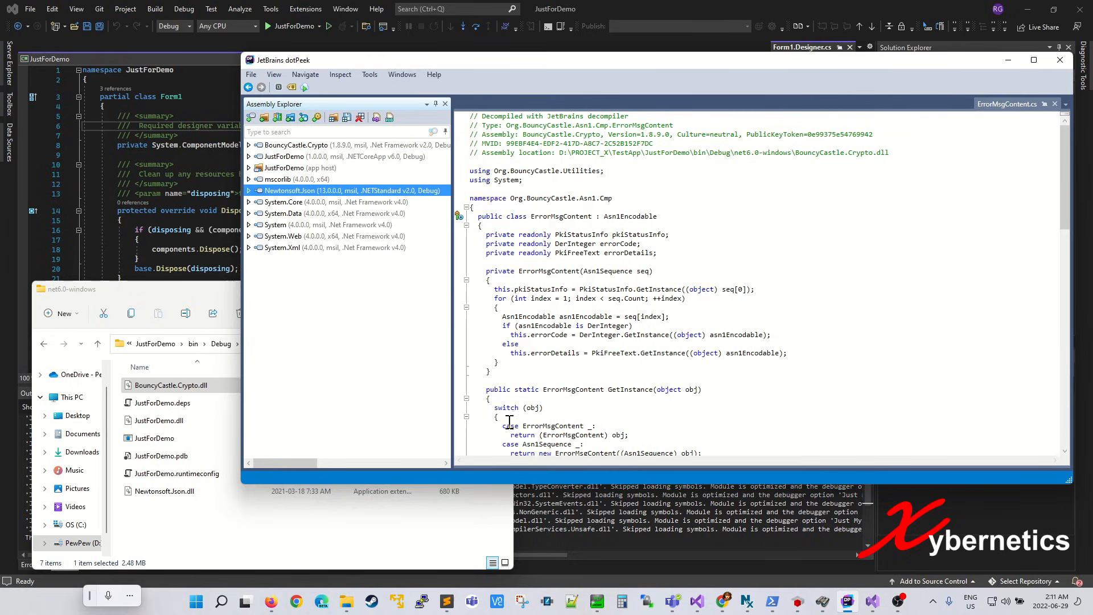